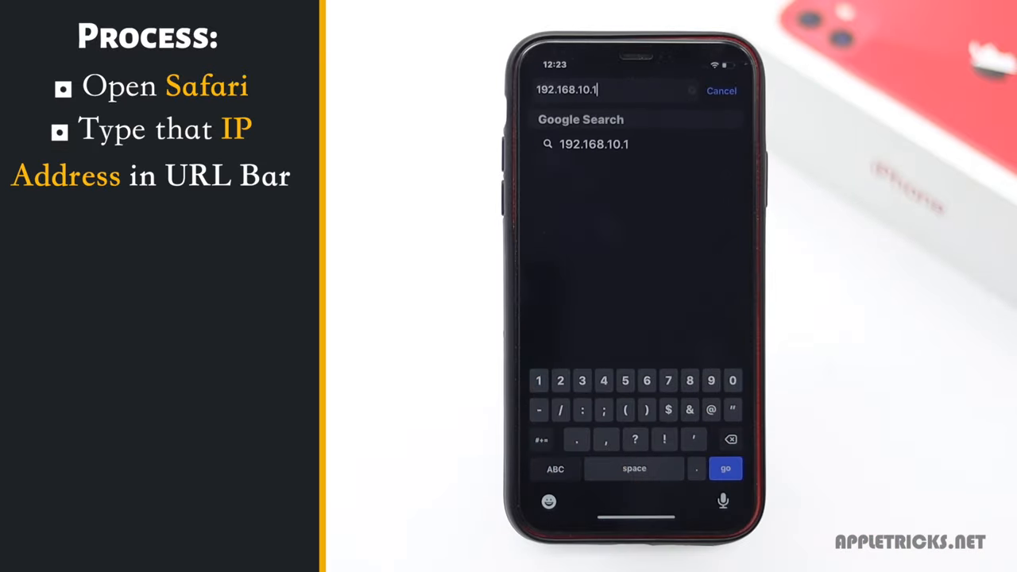
Load the router address 192.168.10.1 to reach its login prompt
{"action": "left_click", "coordinate": [724, 467]}
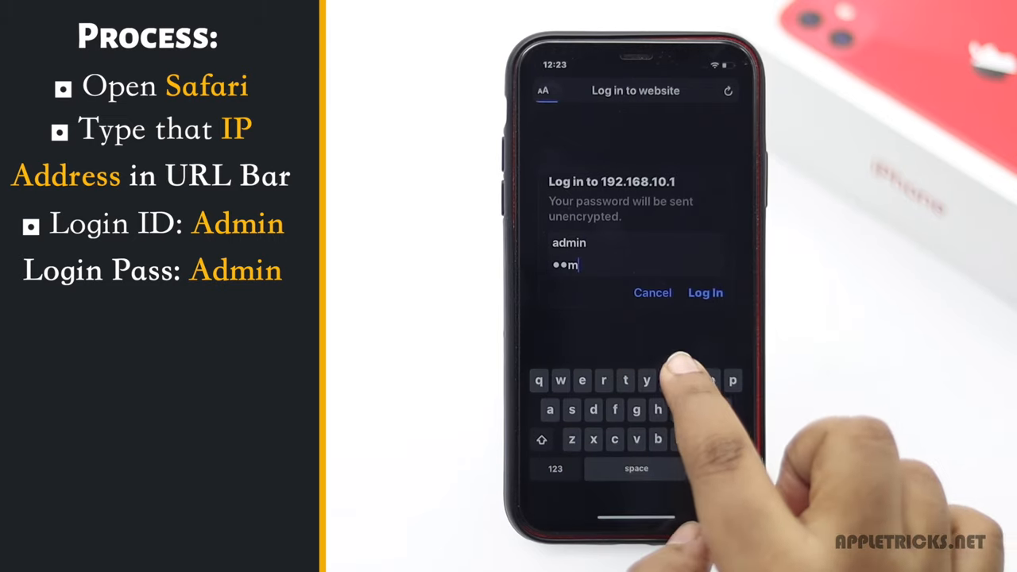
{"action": "type", "text": "n"}
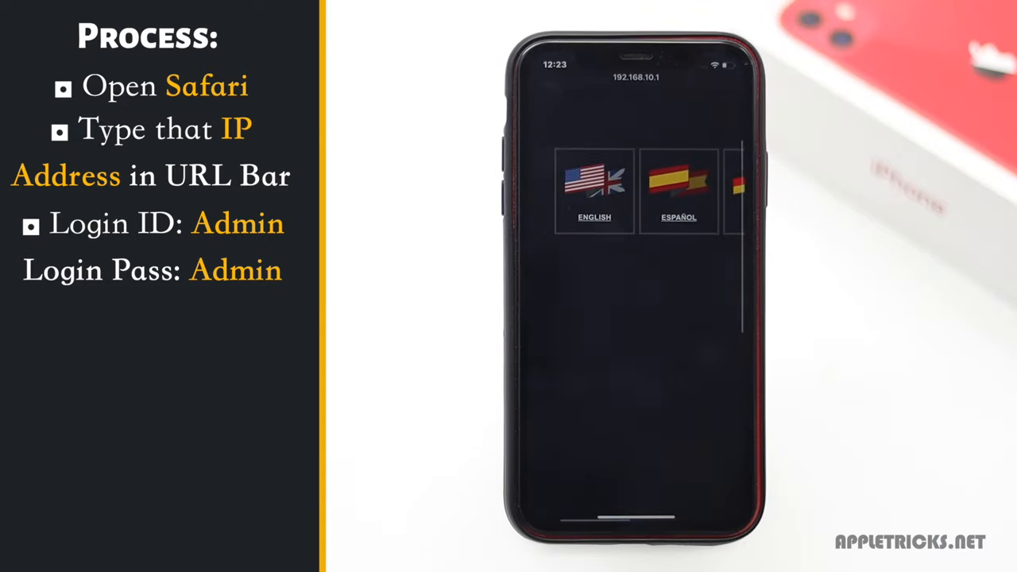
{"action": "left_click", "coordinate": [595, 189]}
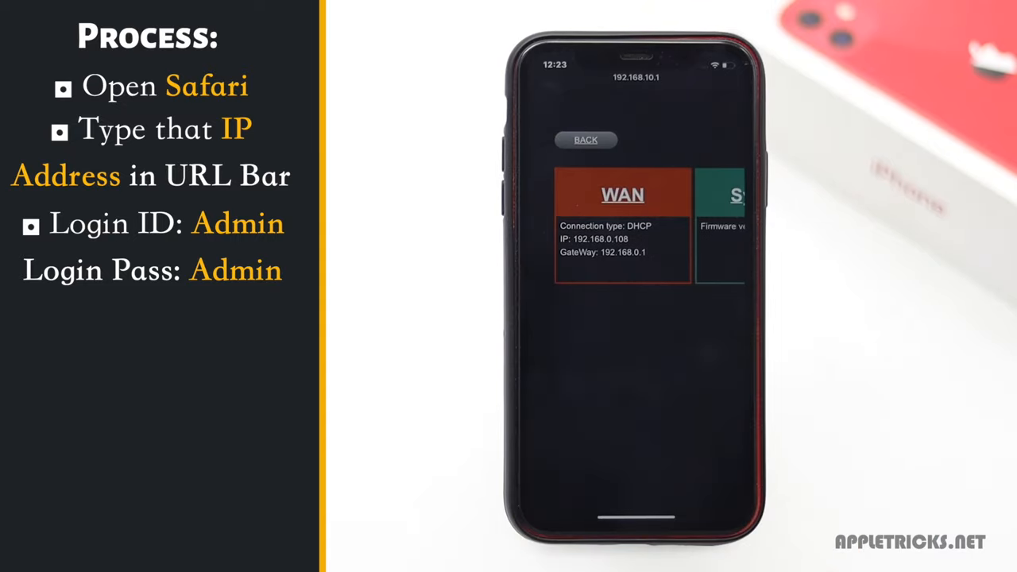